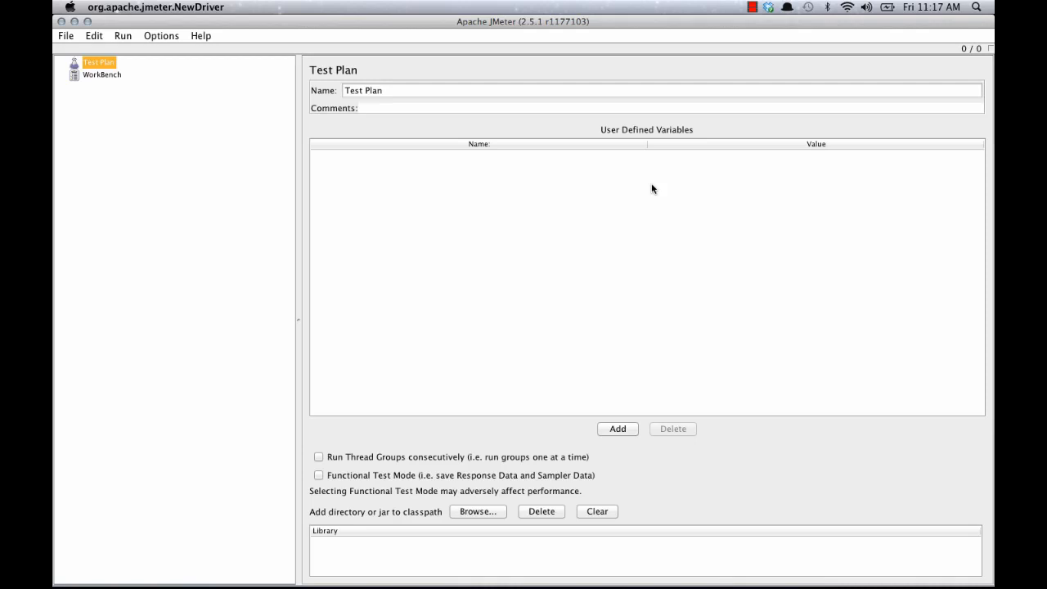
pyautogui.moveTo(108, 62)
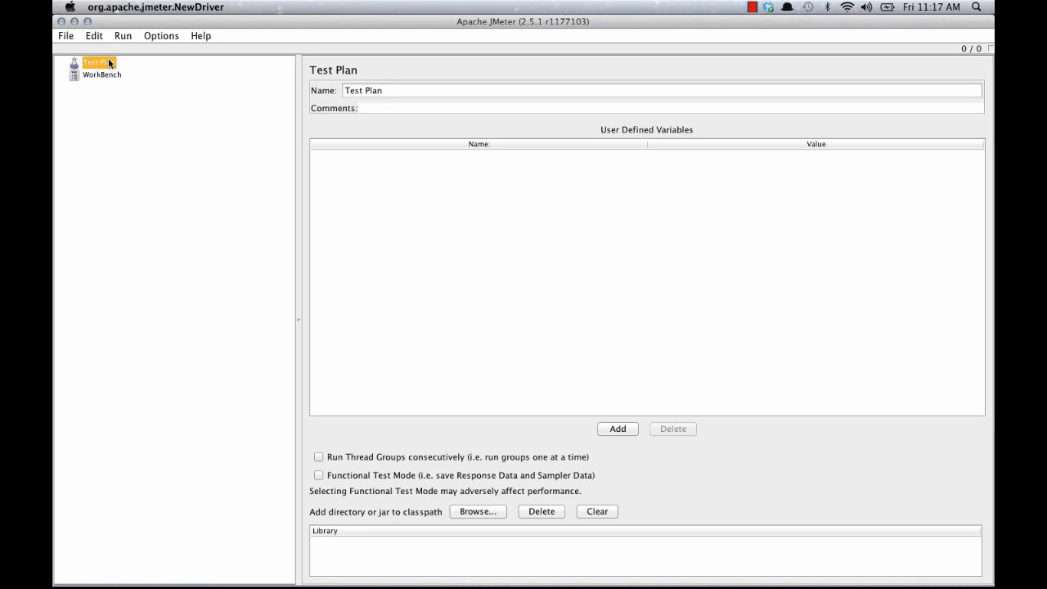
# - Add a Thread Group to the Test Plan and a Recording Controller inside it
pyautogui.rightClick(95, 63)
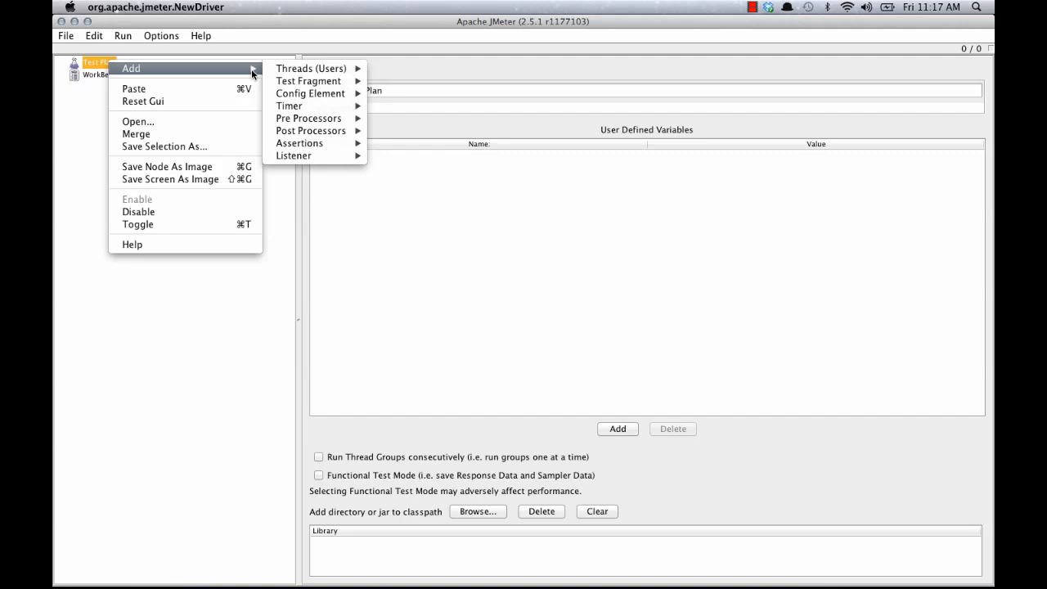
pyautogui.moveTo(311, 69)
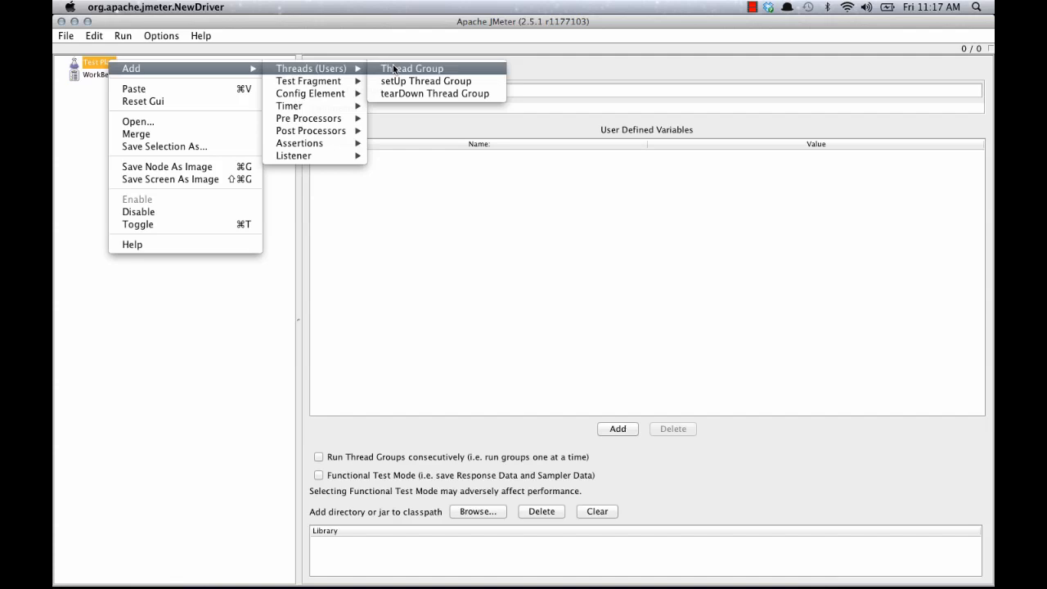
pyautogui.click(413, 69)
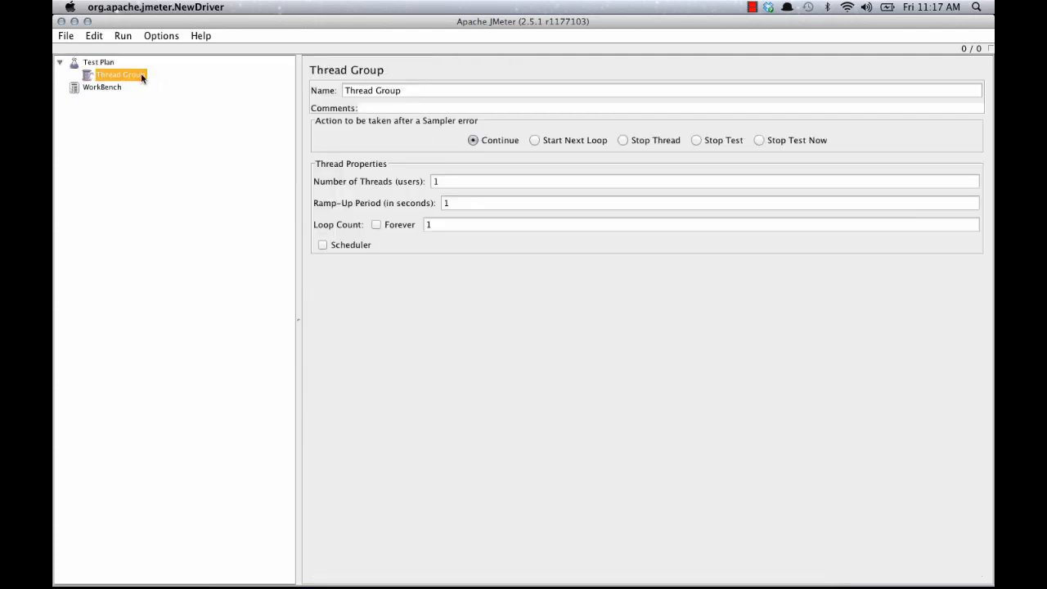
pyautogui.moveTo(144, 83)
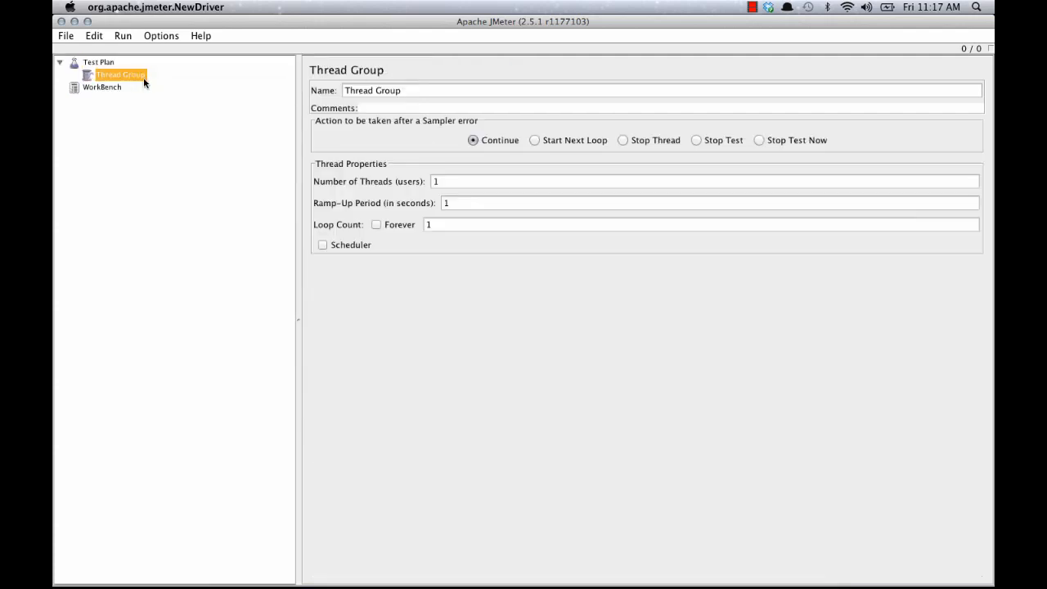
pyautogui.rightClick(121, 75)
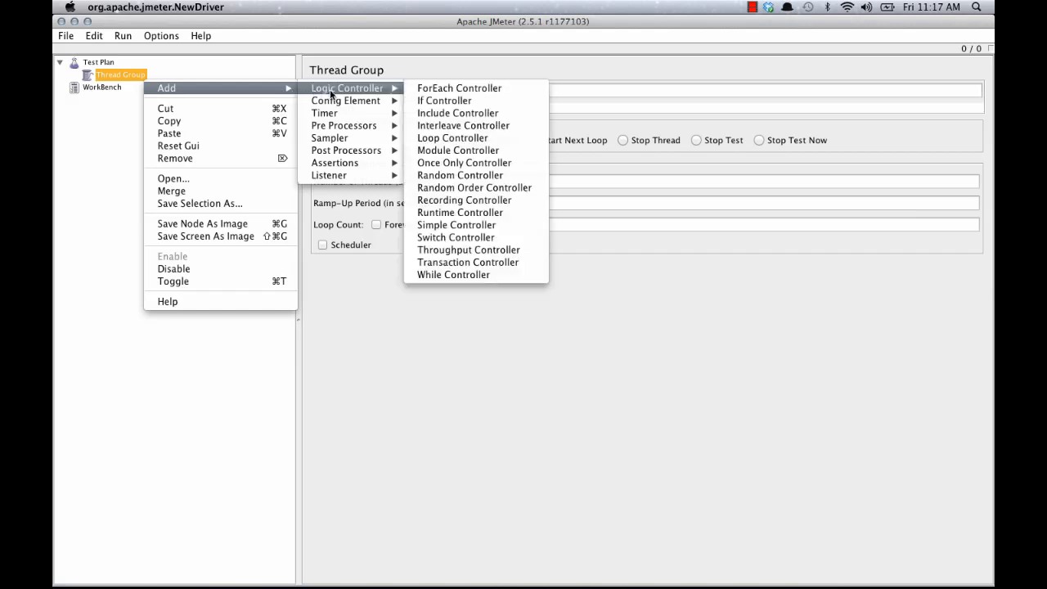
pyautogui.click(465, 199)
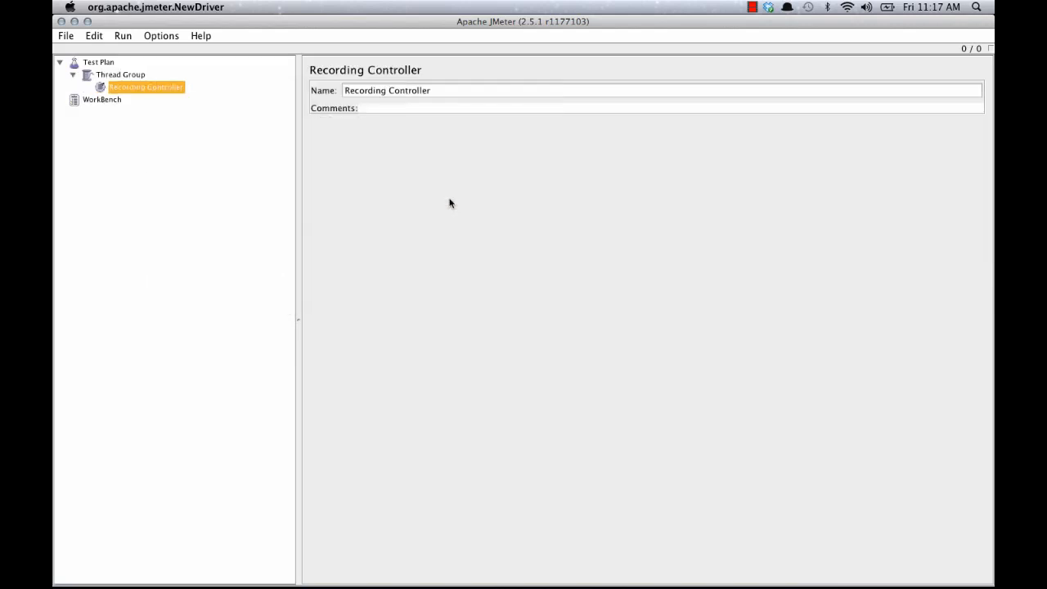
pyautogui.moveTo(160, 92)
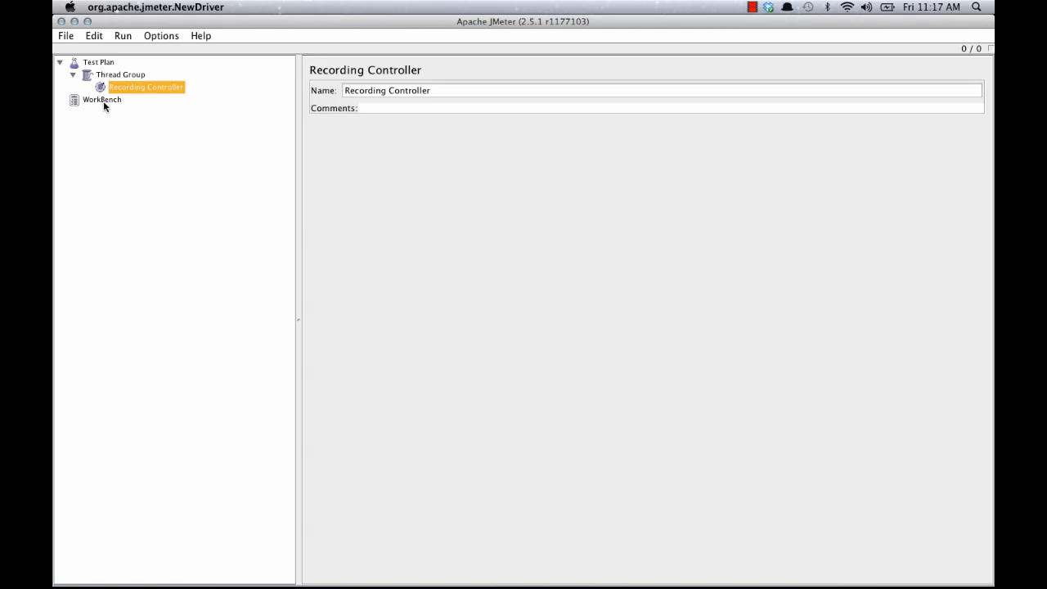
# - Add an HTTP Proxy Server on port 8080 under the WorkBench
pyautogui.click(101, 100)
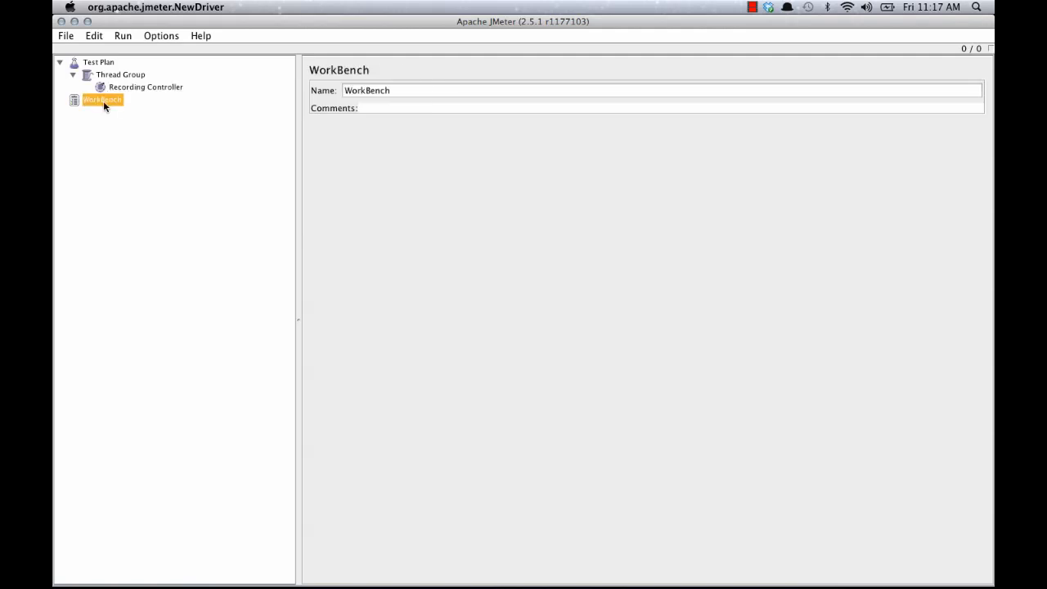
pyautogui.rightClick(101, 100)
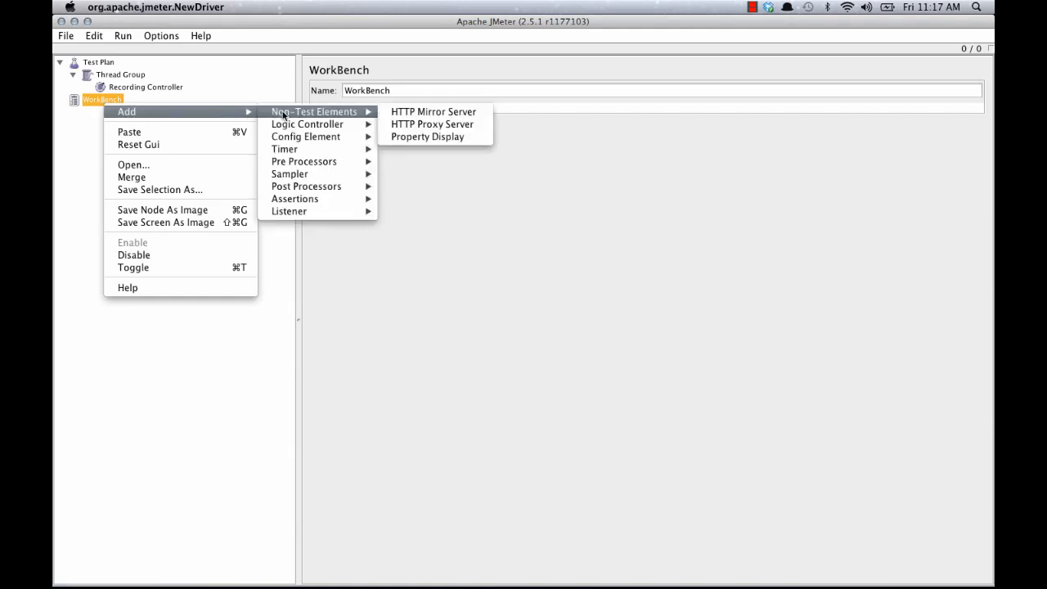
pyautogui.moveTo(432, 125)
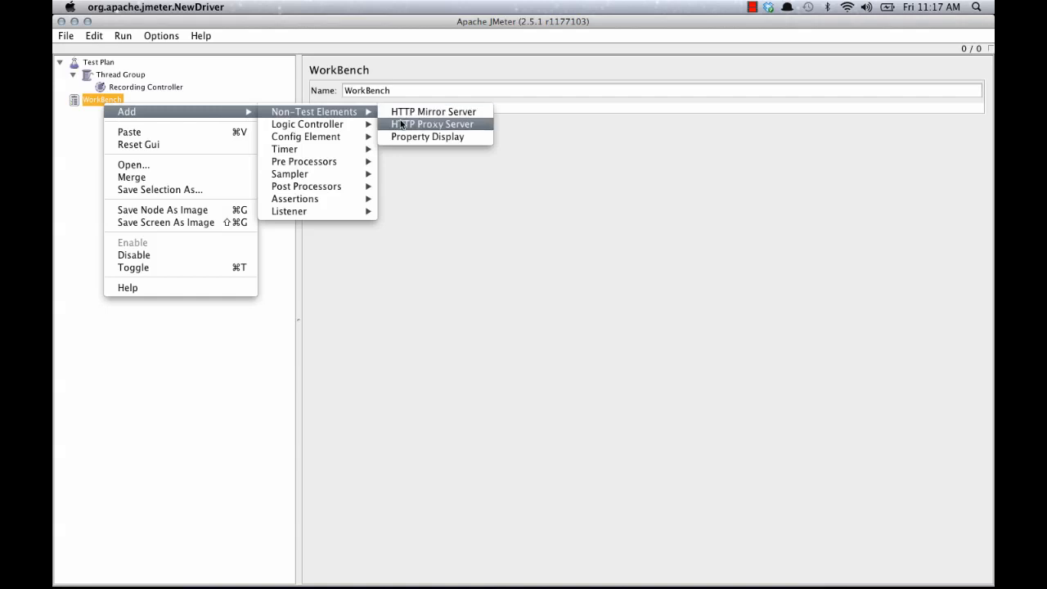
pyautogui.click(432, 125)
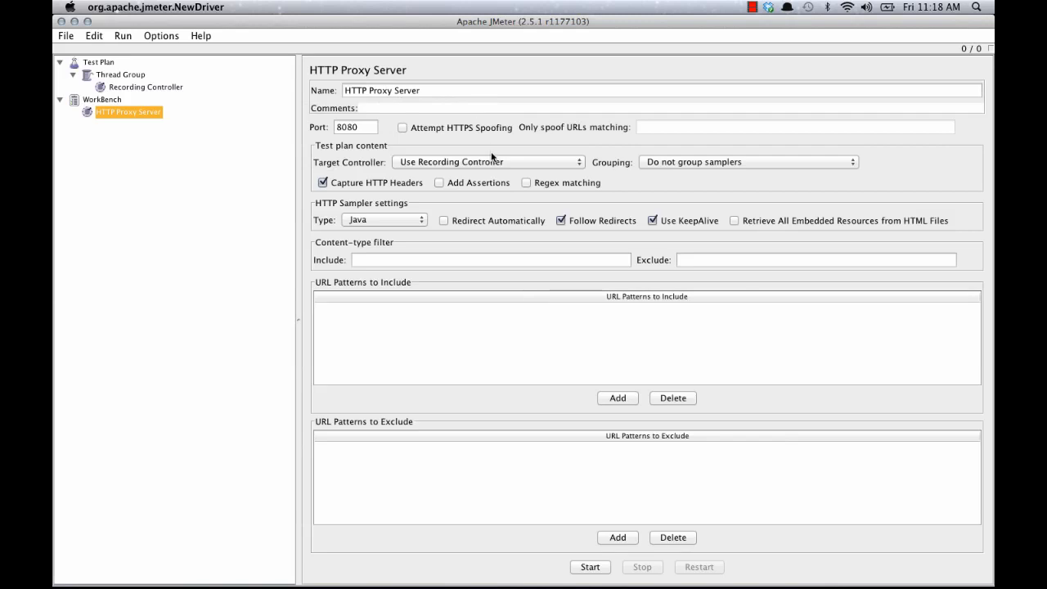
pyautogui.moveTo(495, 167)
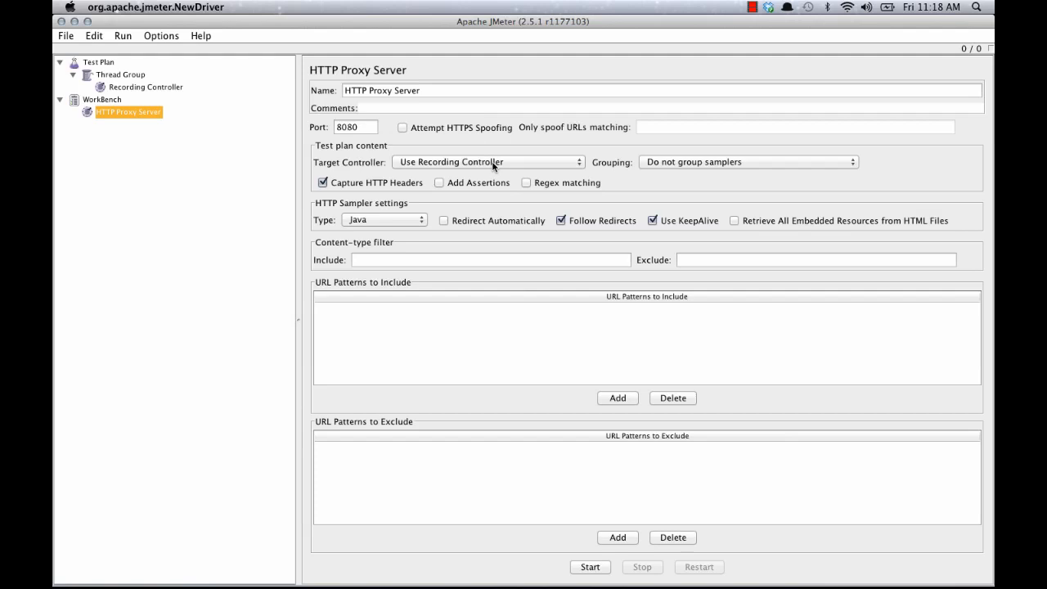
# - Target Thread Group > Recording Controller, enable regex matching, and use HttpClient4 samplers
pyautogui.click(488, 162)
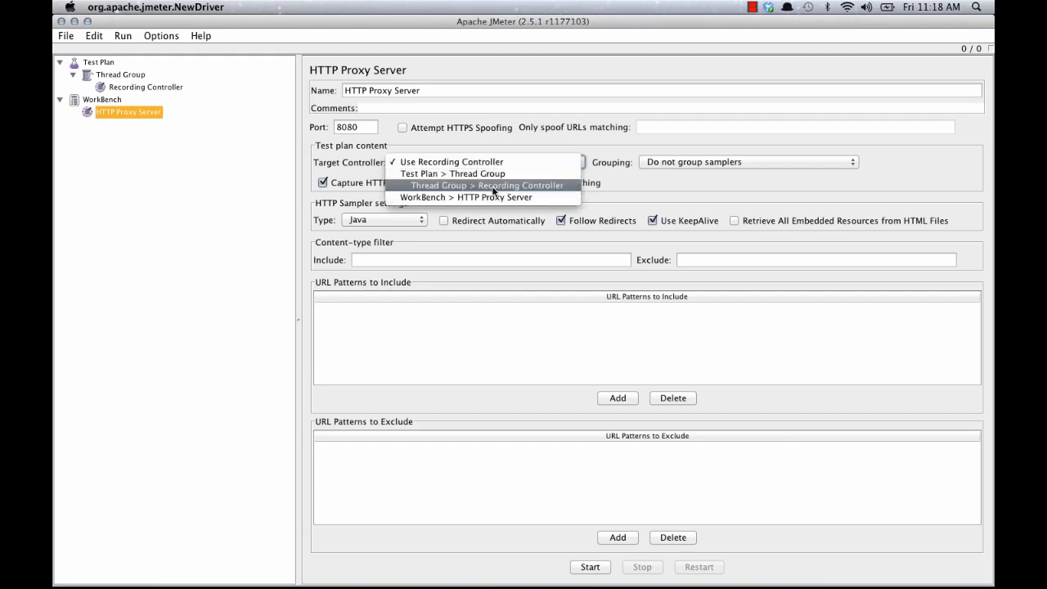
pyautogui.moveTo(569, 189)
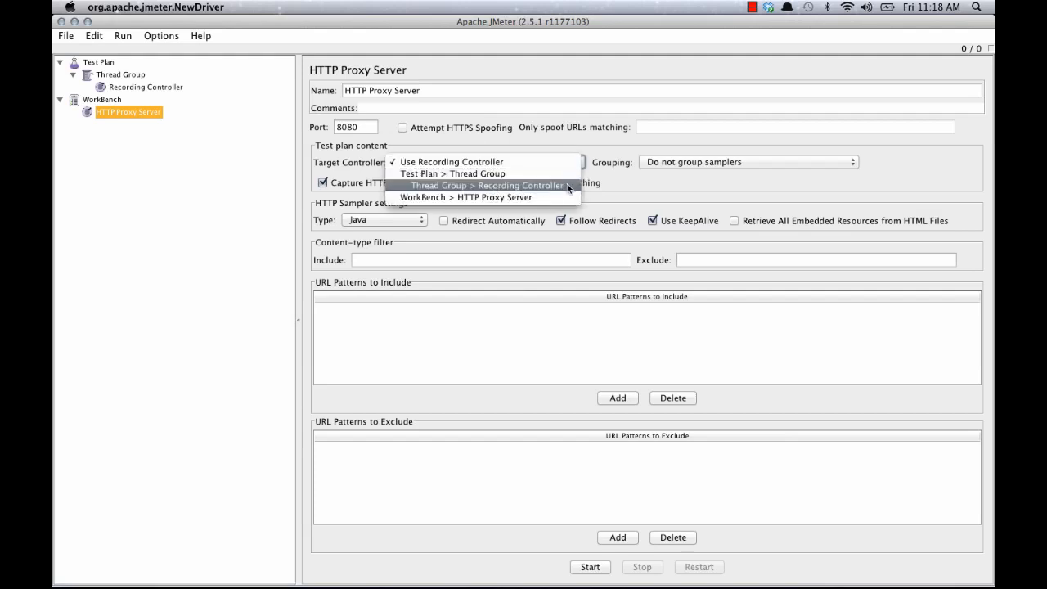
pyautogui.click(488, 185)
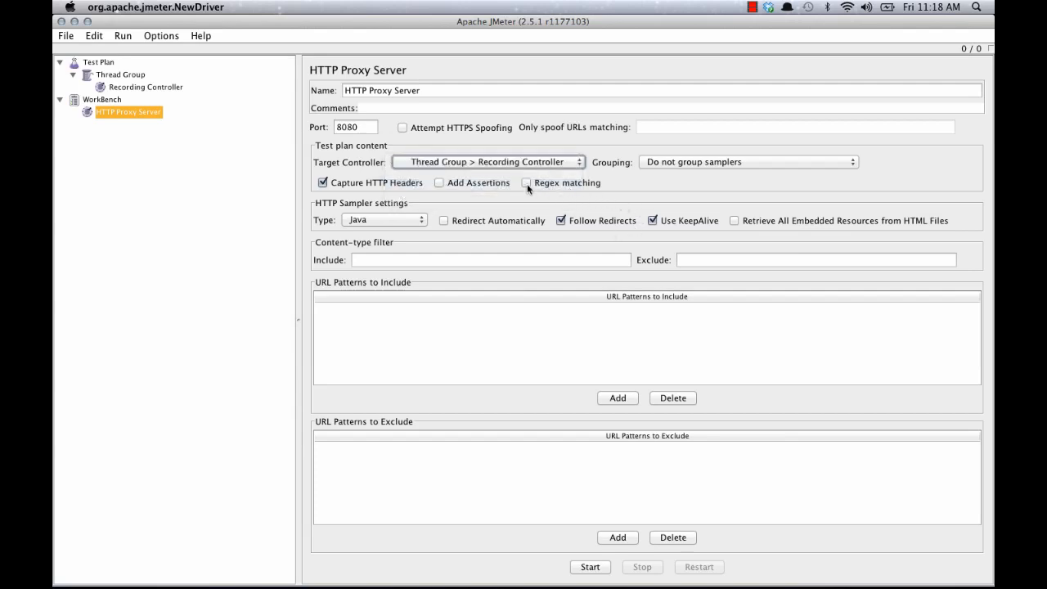
pyautogui.click(527, 183)
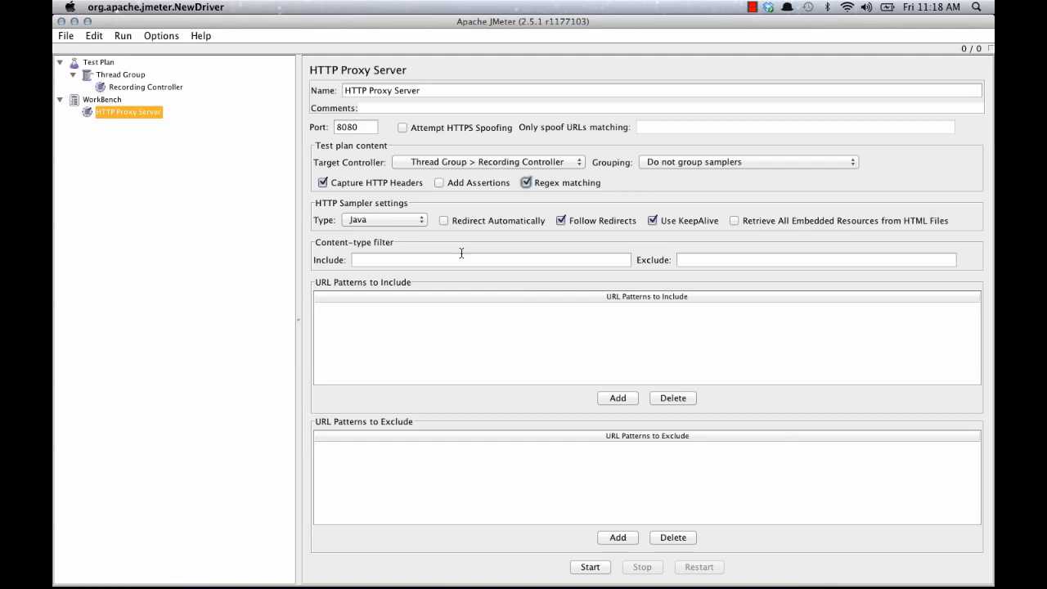
pyautogui.click(383, 219)
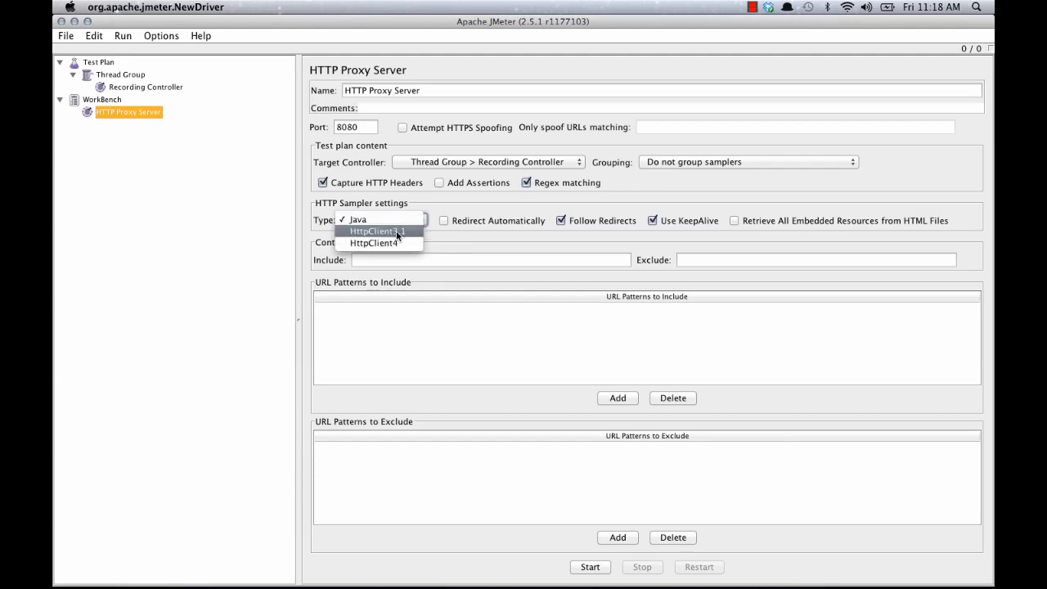
pyautogui.click(373, 242)
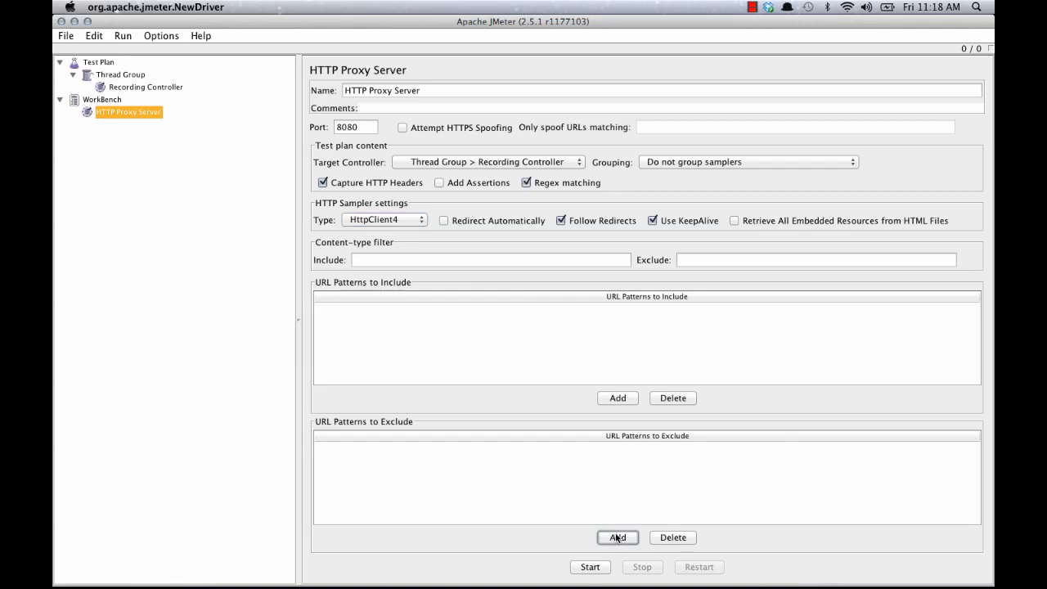
# - Add URL exclusion patterns .*\.js and .*\.css to the proxy
pyautogui.click(617, 537)
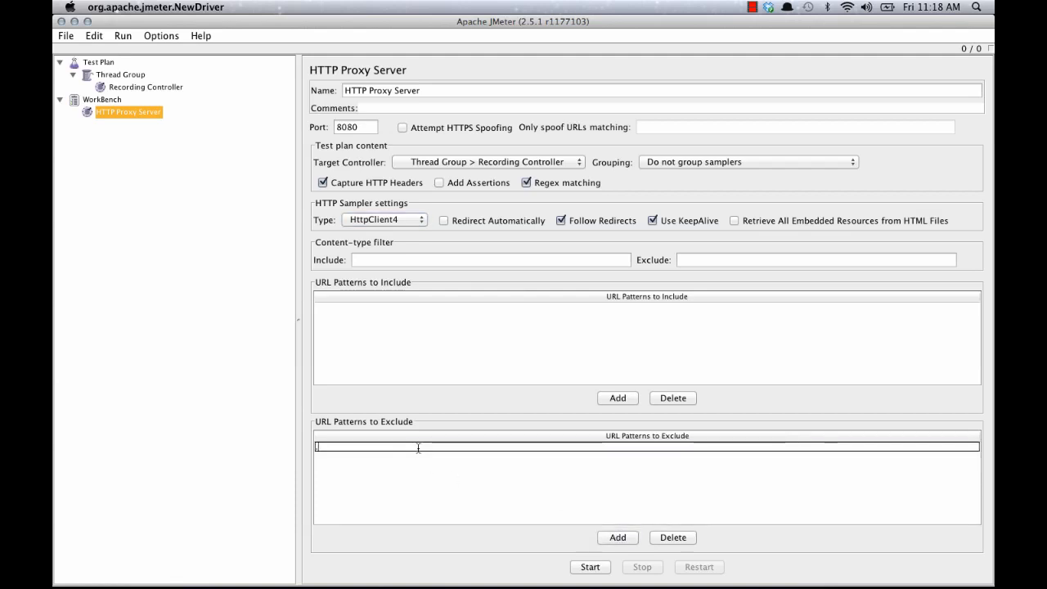
pyautogui.write('*\\.js')
pyautogui.write('.*\\.css')
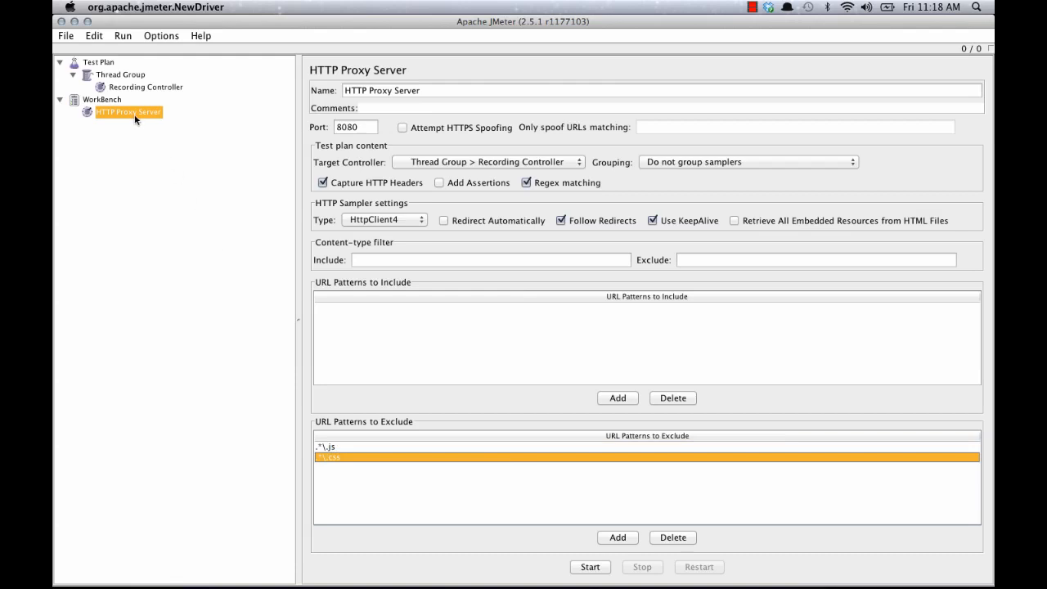
# - Add a View Results Tree listener under the HTTP Proxy Server
pyautogui.rightClick(128, 112)
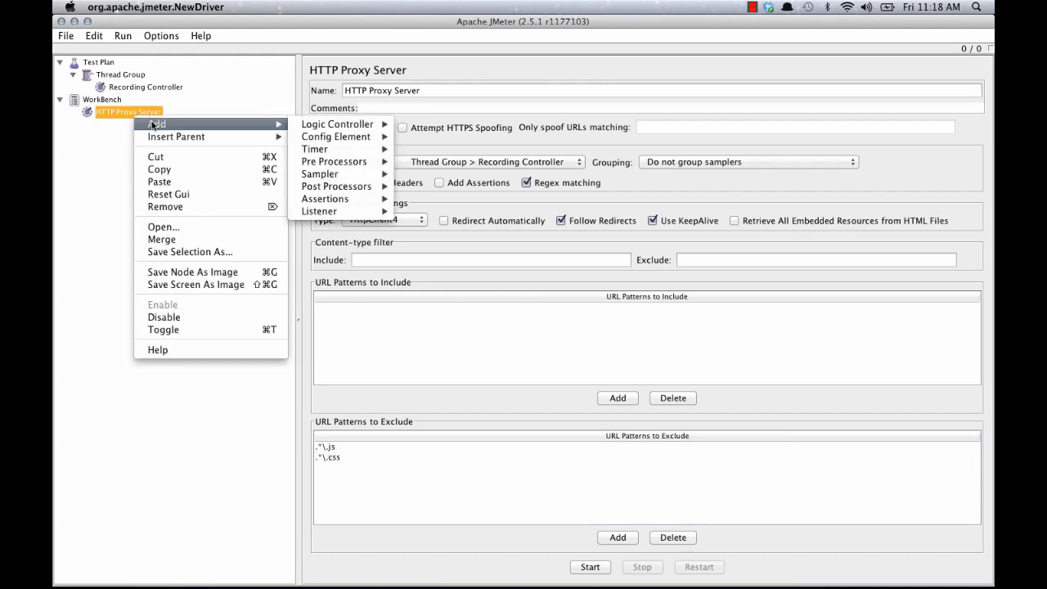
pyautogui.moveTo(321, 211)
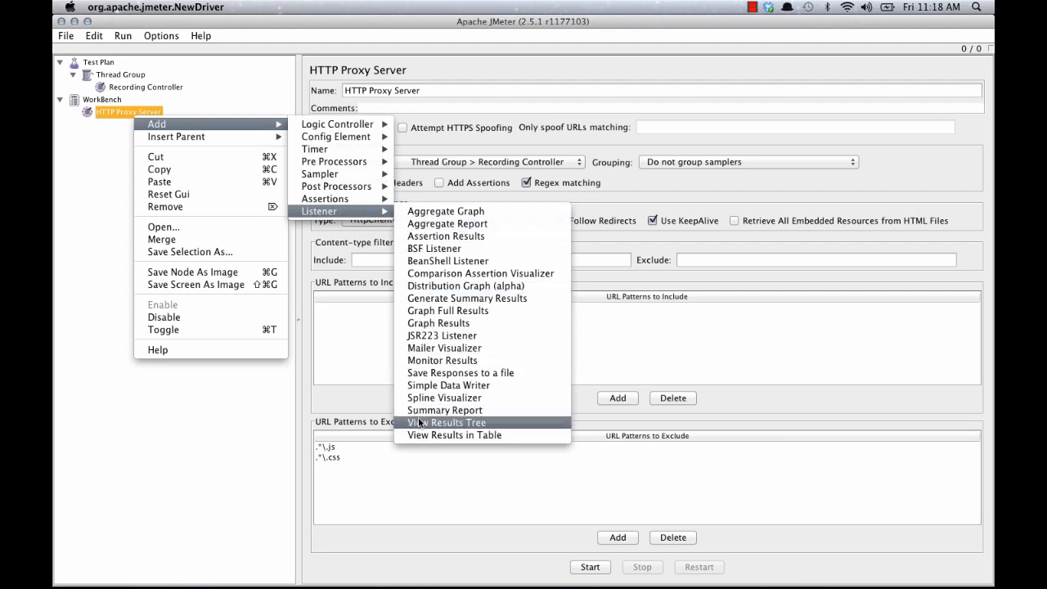
pyautogui.click(448, 422)
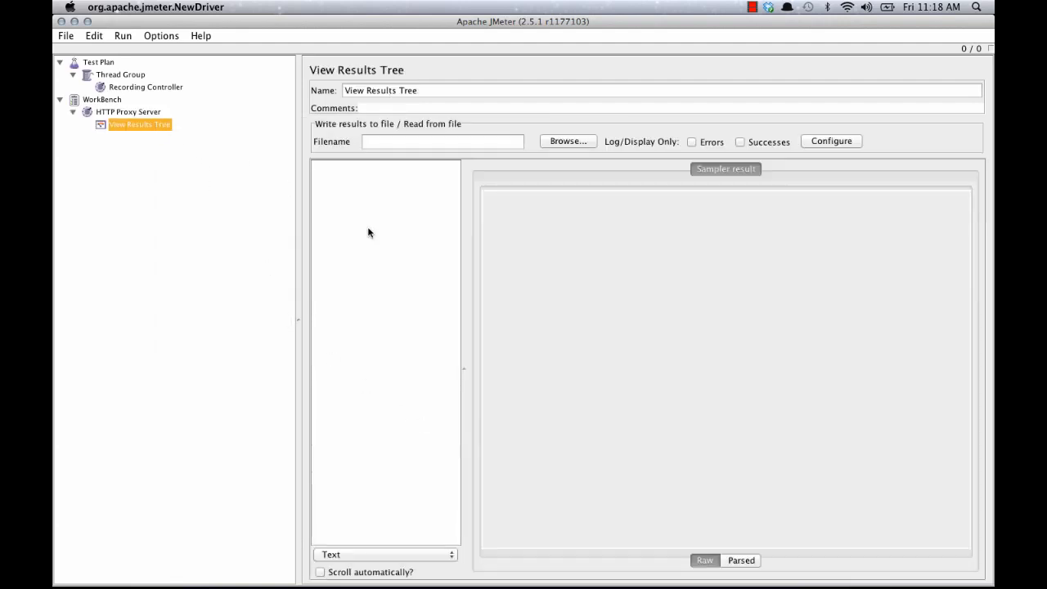
pyautogui.moveTo(363, 295)
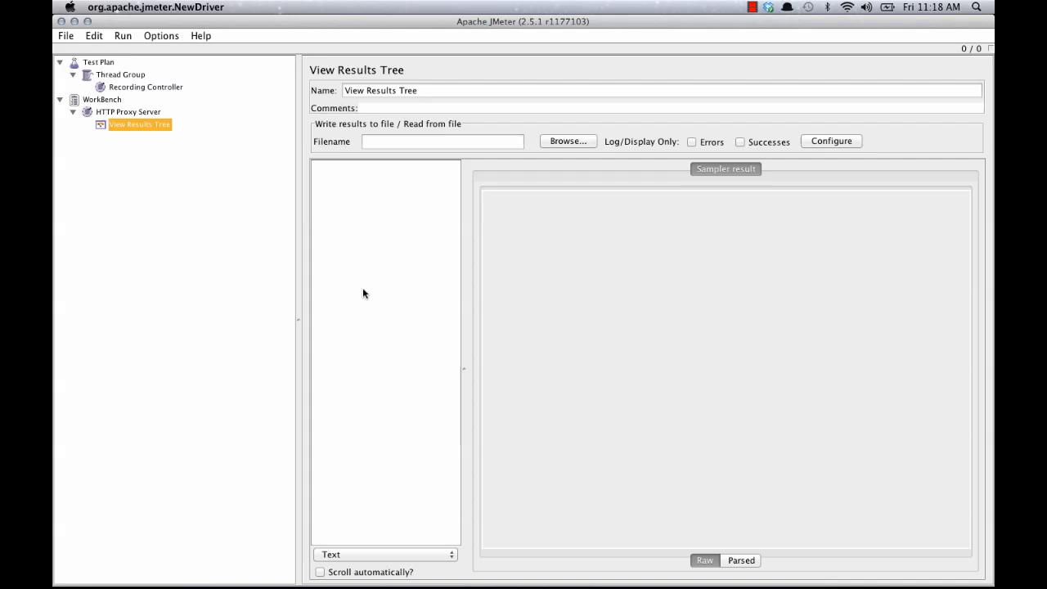
# - Start the HTTP Proxy Server recording on port 8080
pyautogui.click(127, 111)
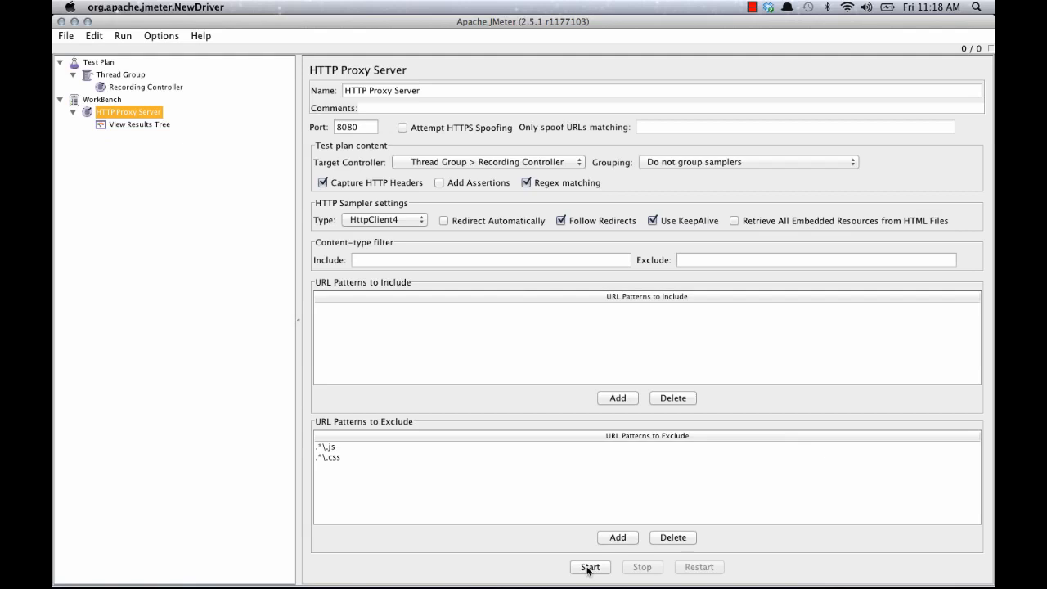
pyautogui.click(589, 567)
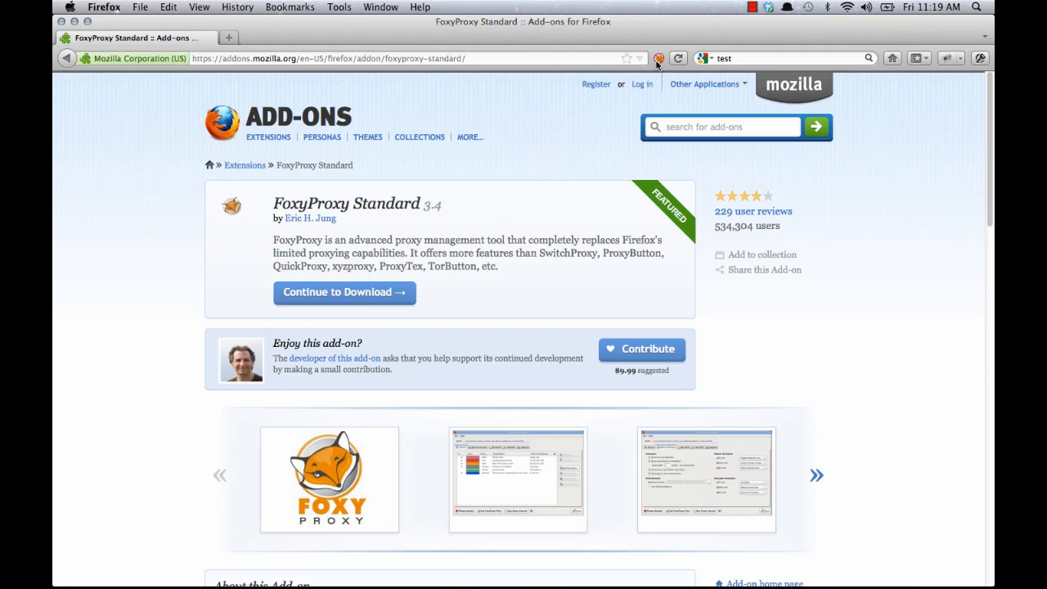
pyautogui.moveTo(498, 277)
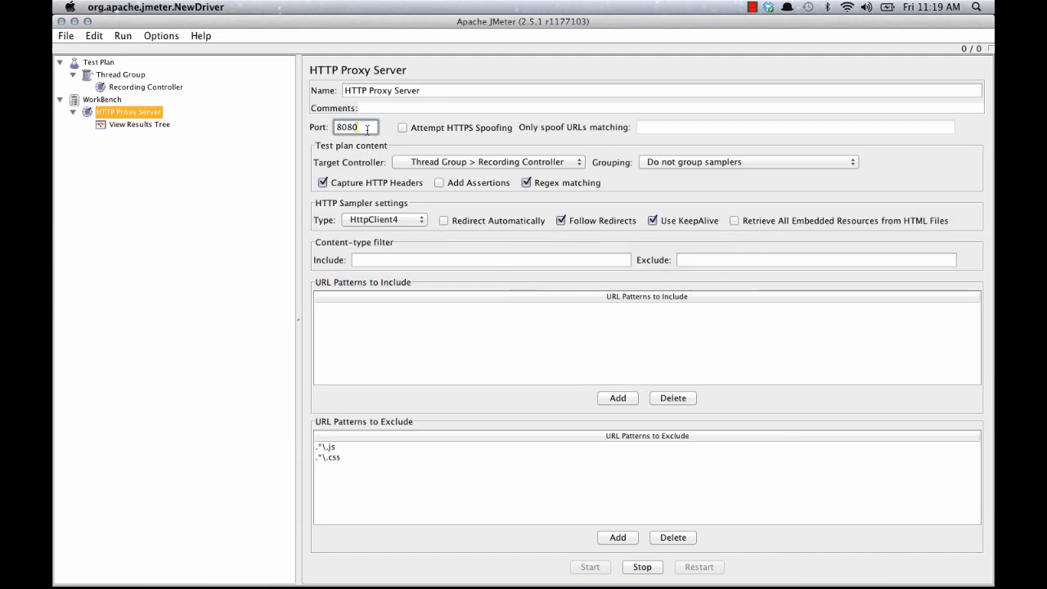
# - Confirm the proxy's Port field reads 8080
pyautogui.doubleClick(347, 128)
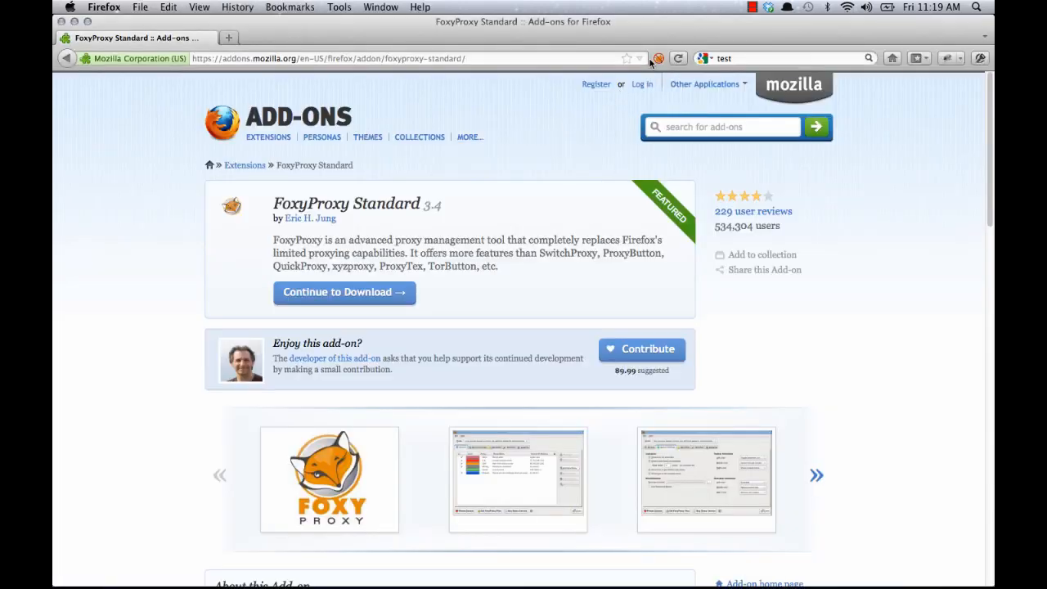
pyautogui.click(658, 59)
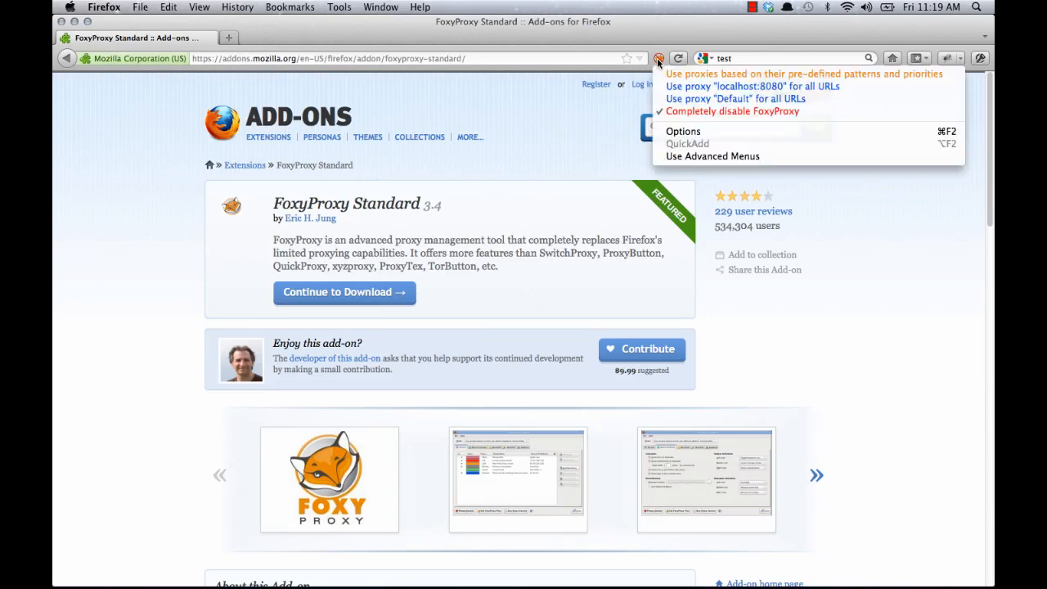
pyautogui.moveTo(737, 85)
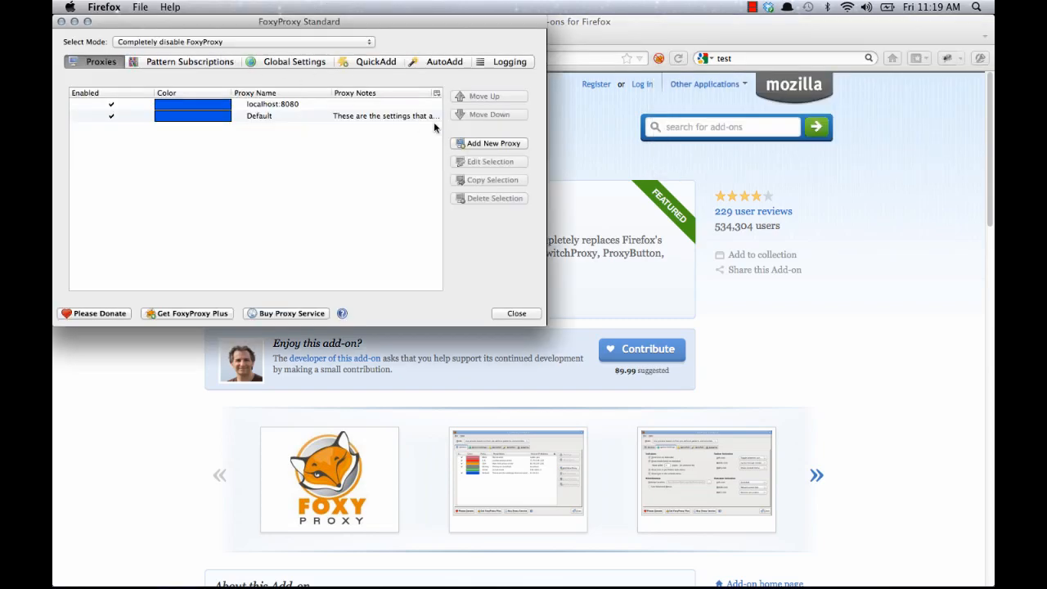
pyautogui.click(272, 105)
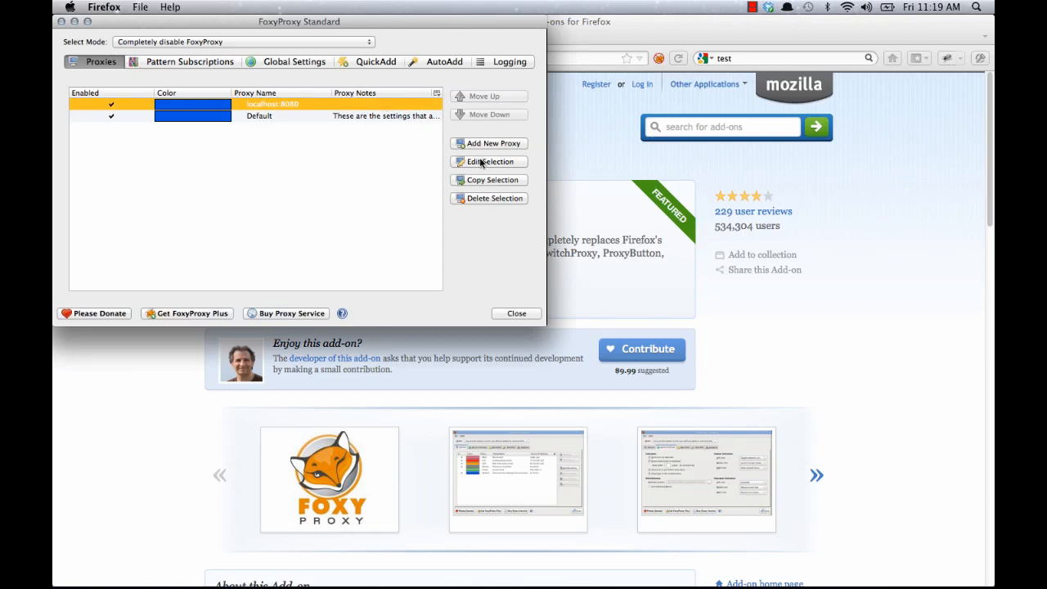
pyautogui.click(488, 162)
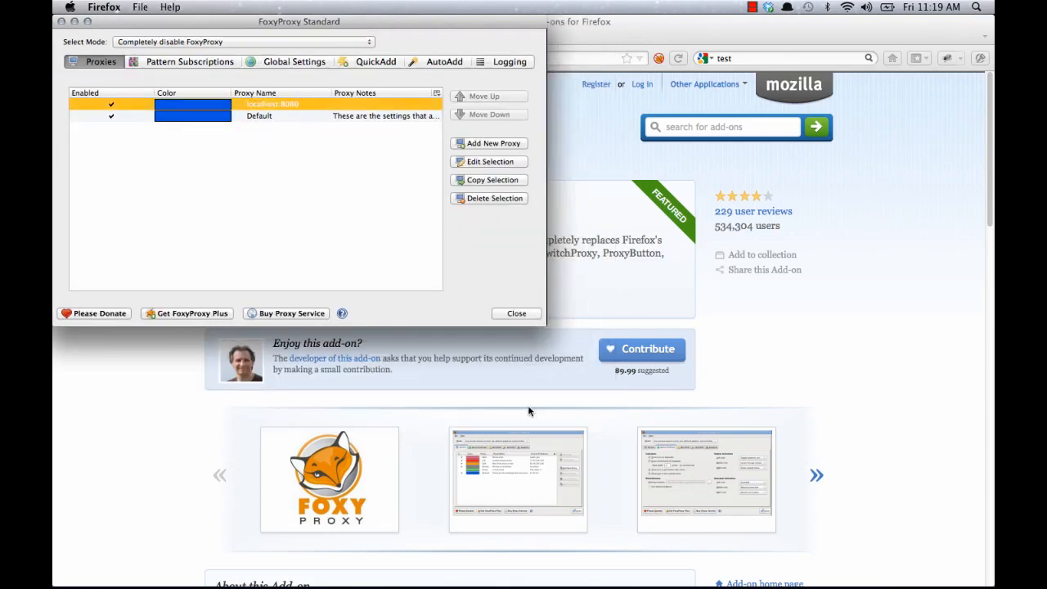
pyautogui.click(517, 314)
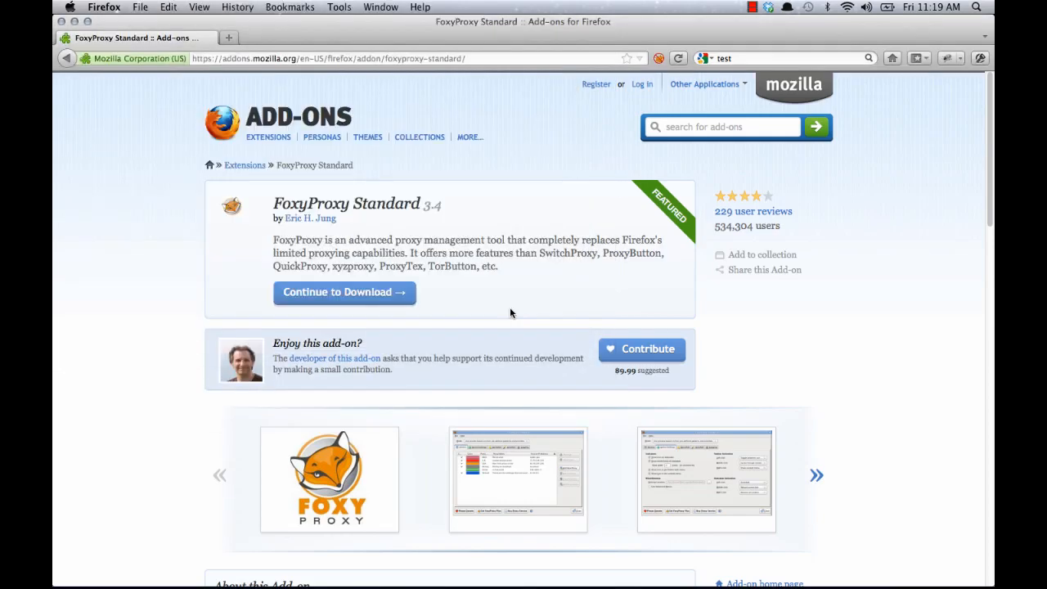
pyautogui.click(658, 59)
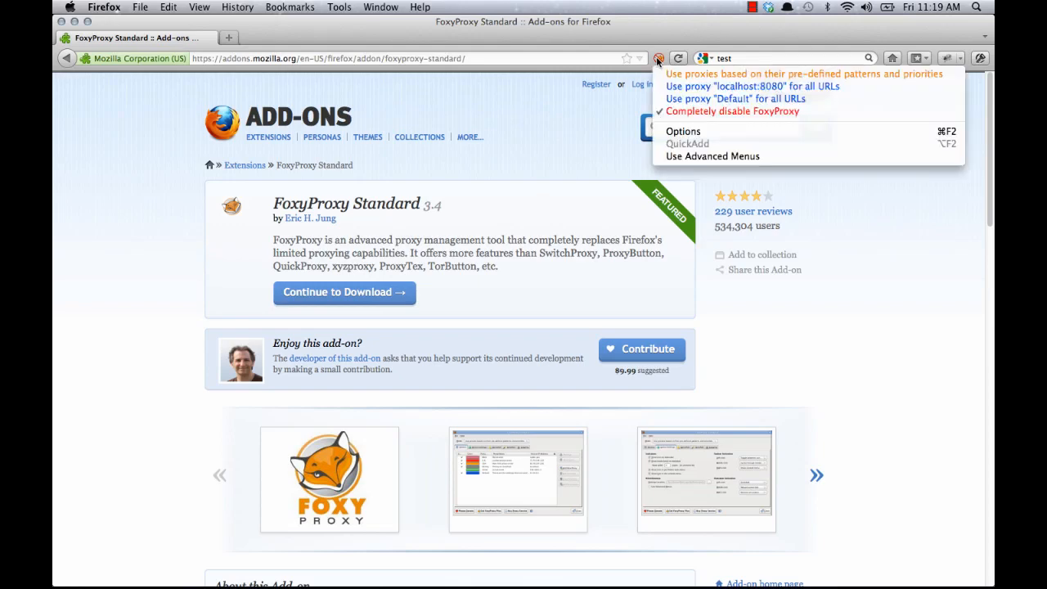
pyautogui.moveTo(737, 87)
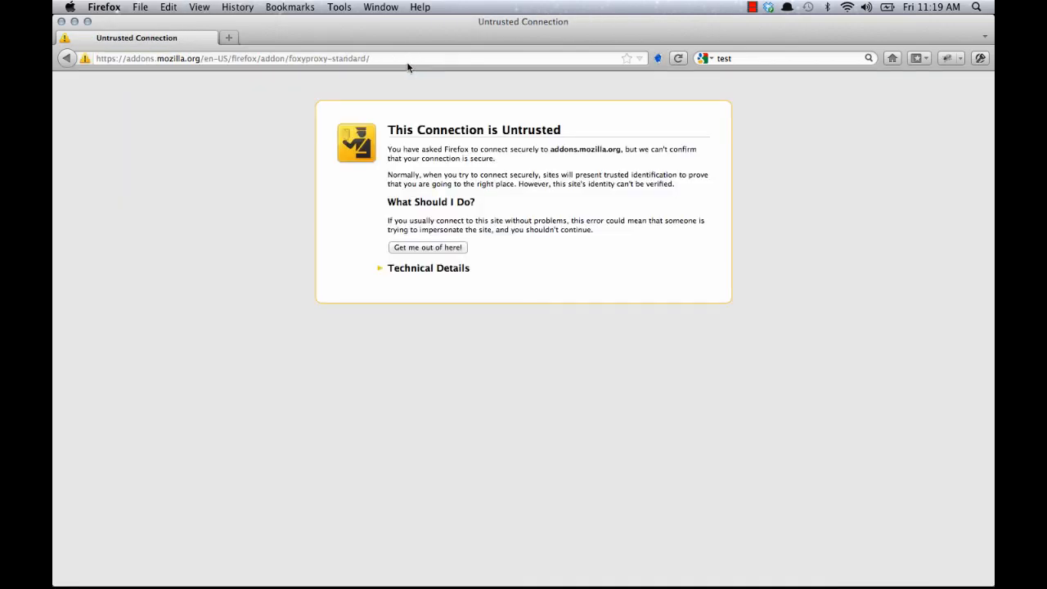
pyautogui.moveTo(285, 102)
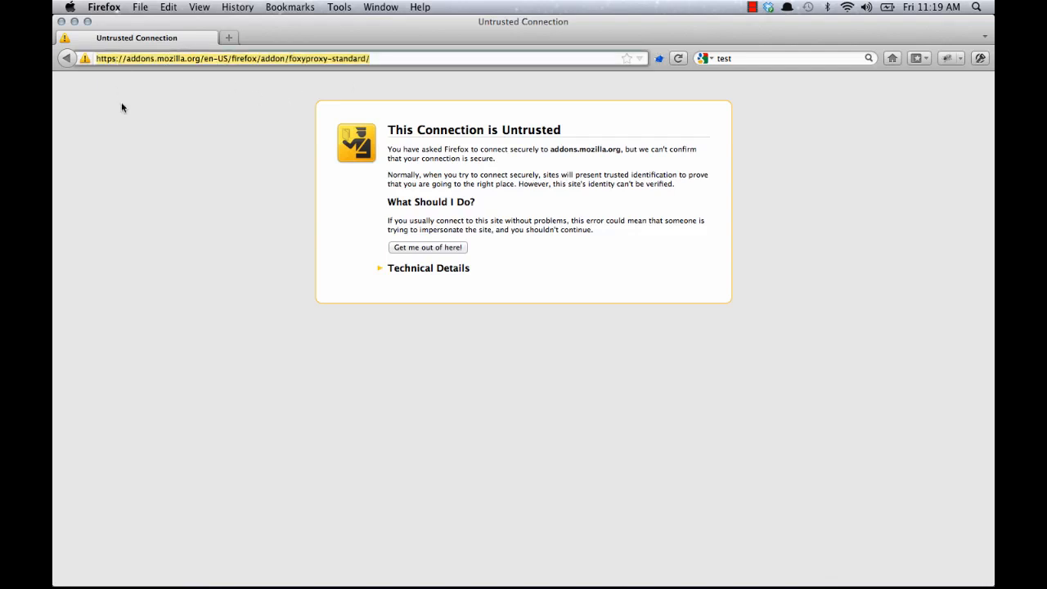
pyautogui.write('www.goog')
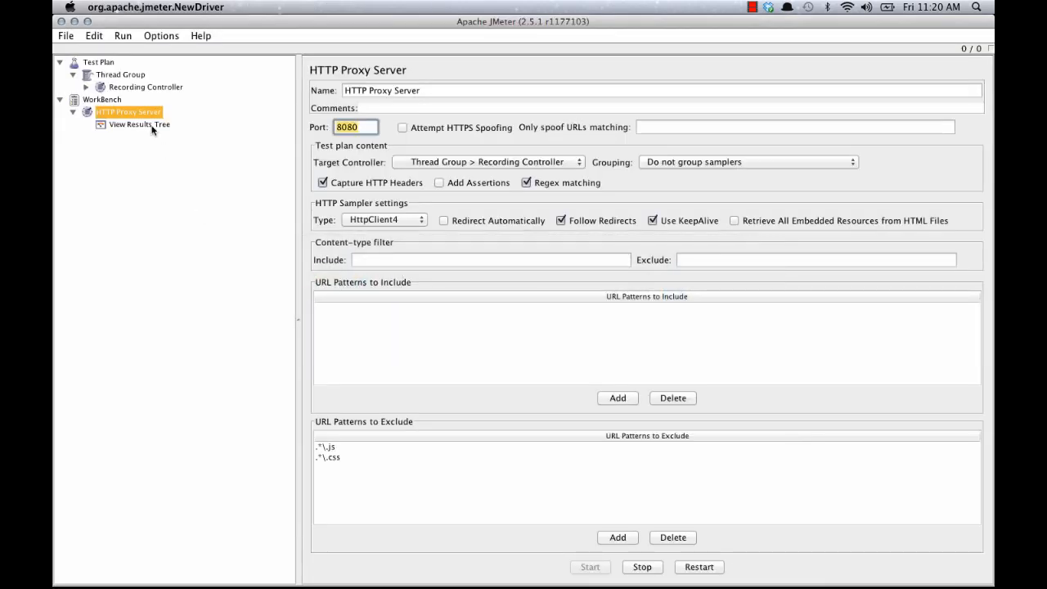
# - View the recorded / sample's 200 OK result and expand the Recording Controller's requests
pyautogui.click(139, 125)
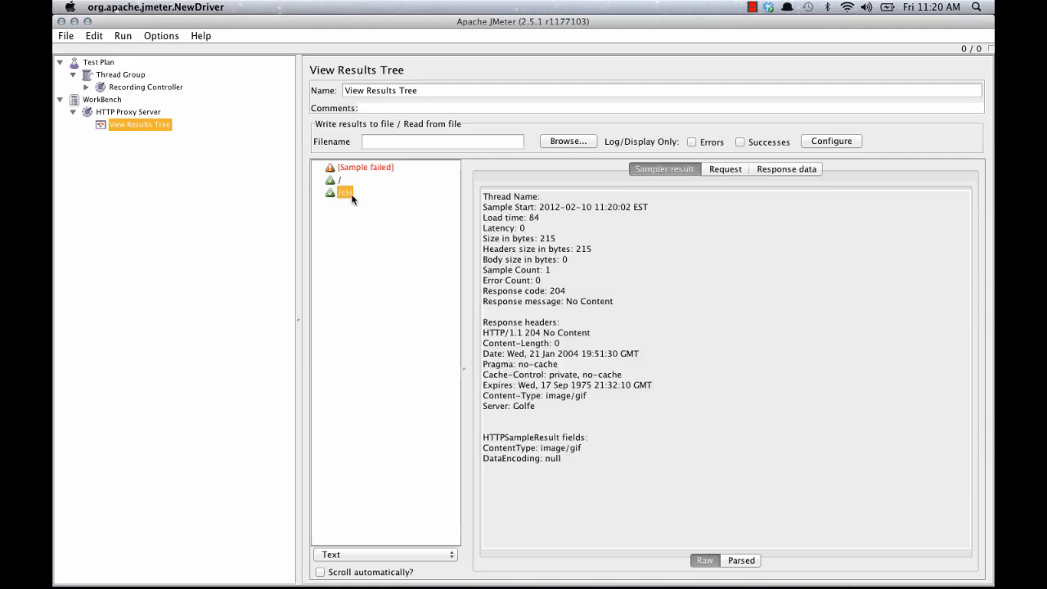
pyautogui.click(339, 180)
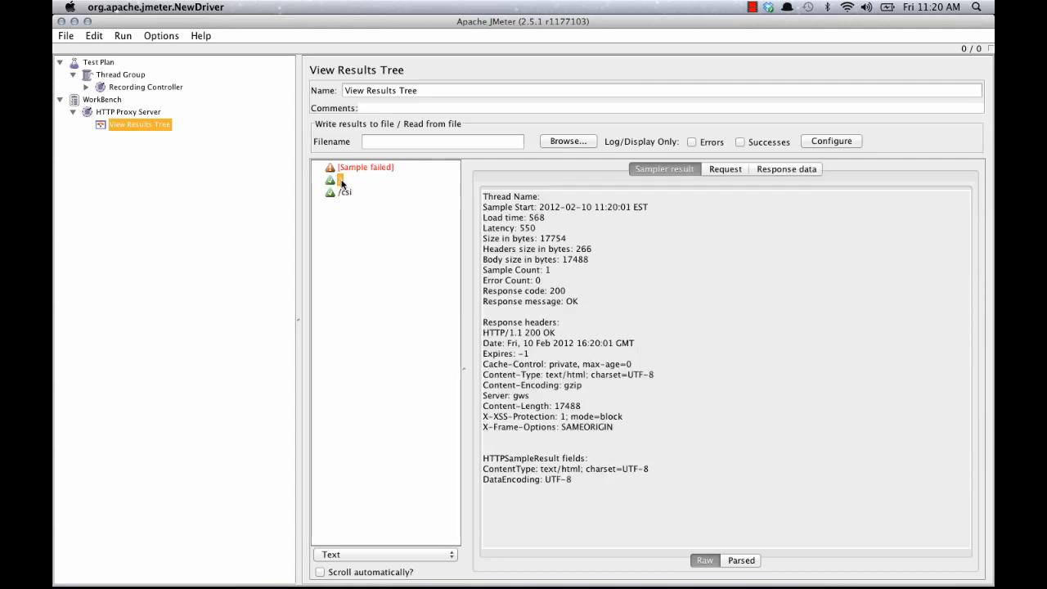
pyautogui.click(725, 168)
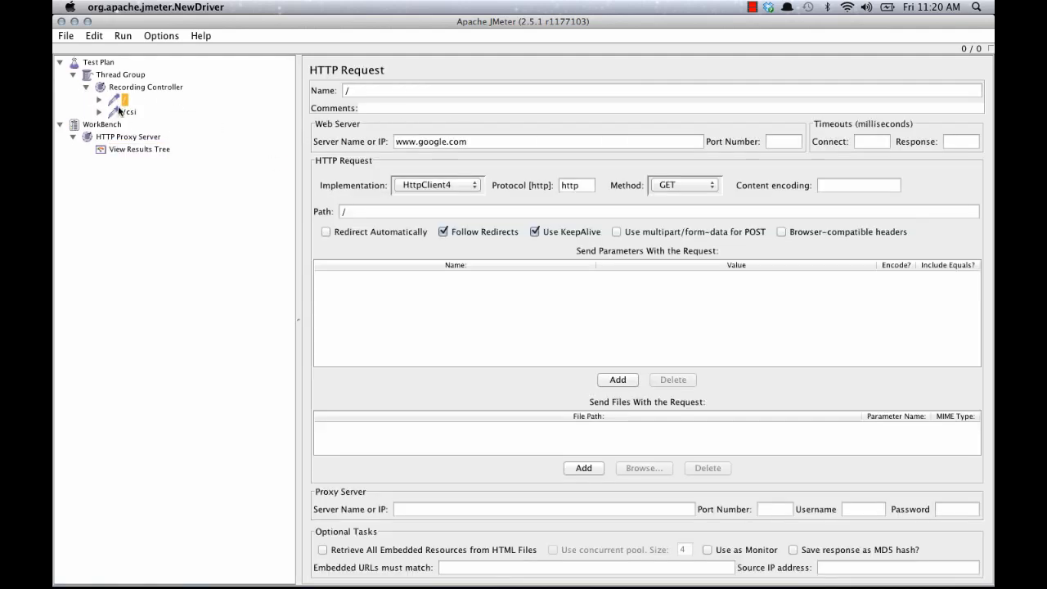
# - Inspect the recorded /csi request's query parameters, then review the raw GET in the results tree
pyautogui.click(128, 111)
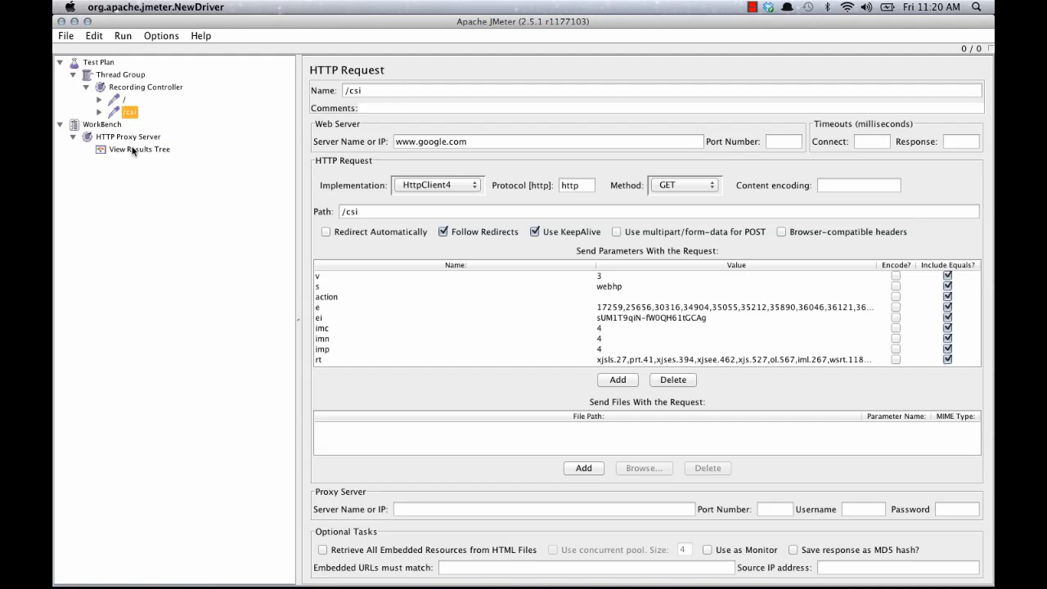
pyautogui.click(139, 148)
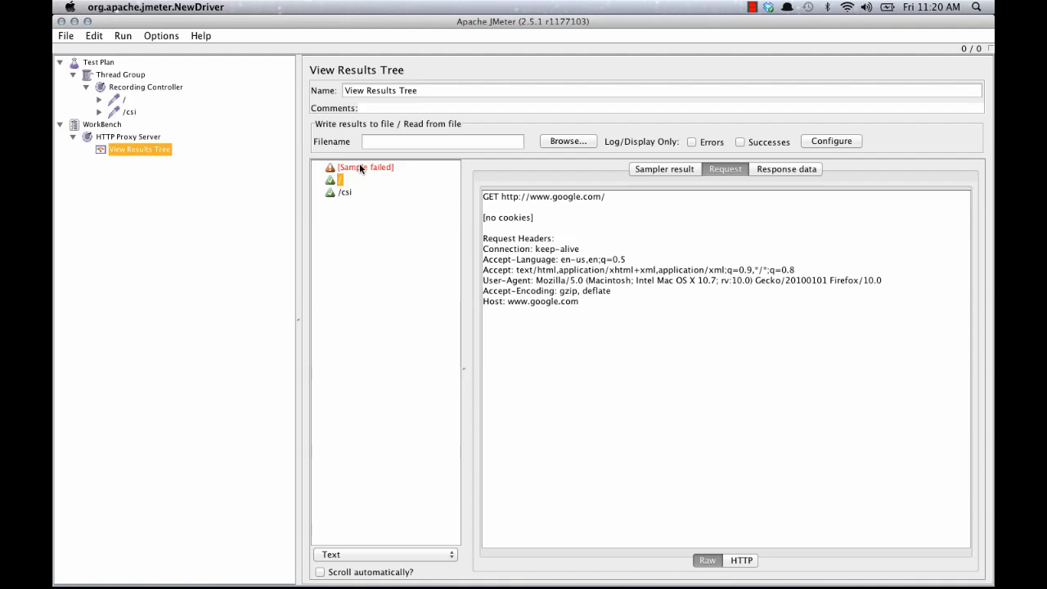
# - Inspect the failed sample's result showing the fatal unknown_ca certificate alert
pyautogui.click(366, 167)
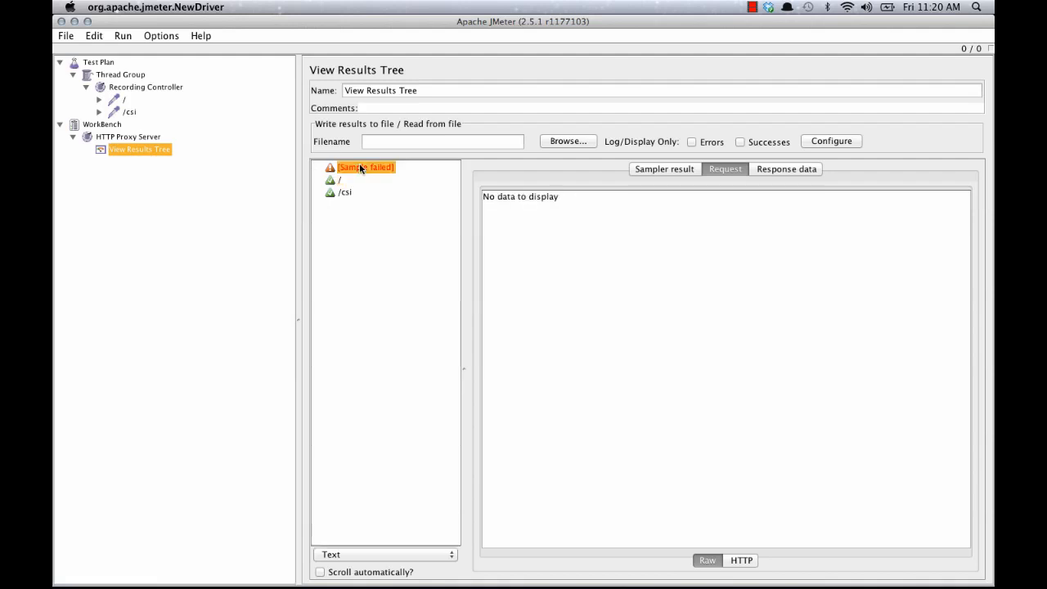
pyautogui.moveTo(643, 177)
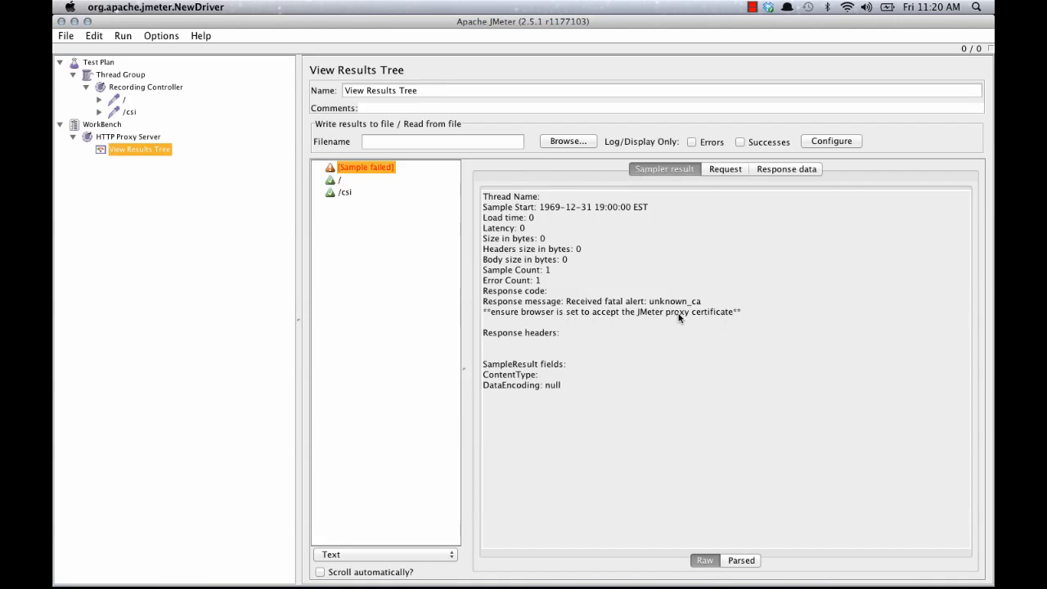
pyautogui.moveTo(542, 303)
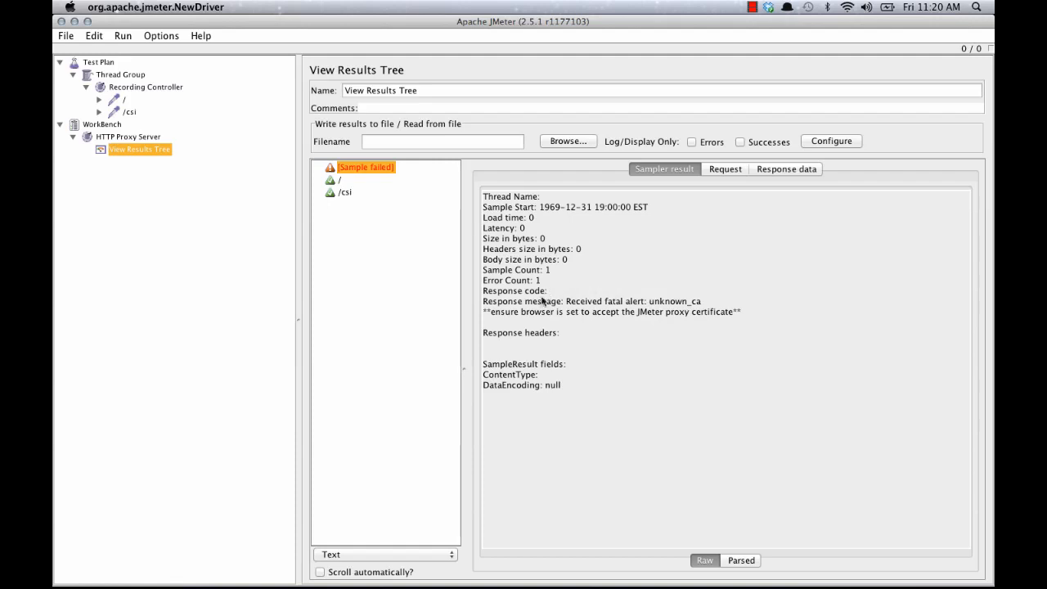
pyautogui.moveTo(623, 321)
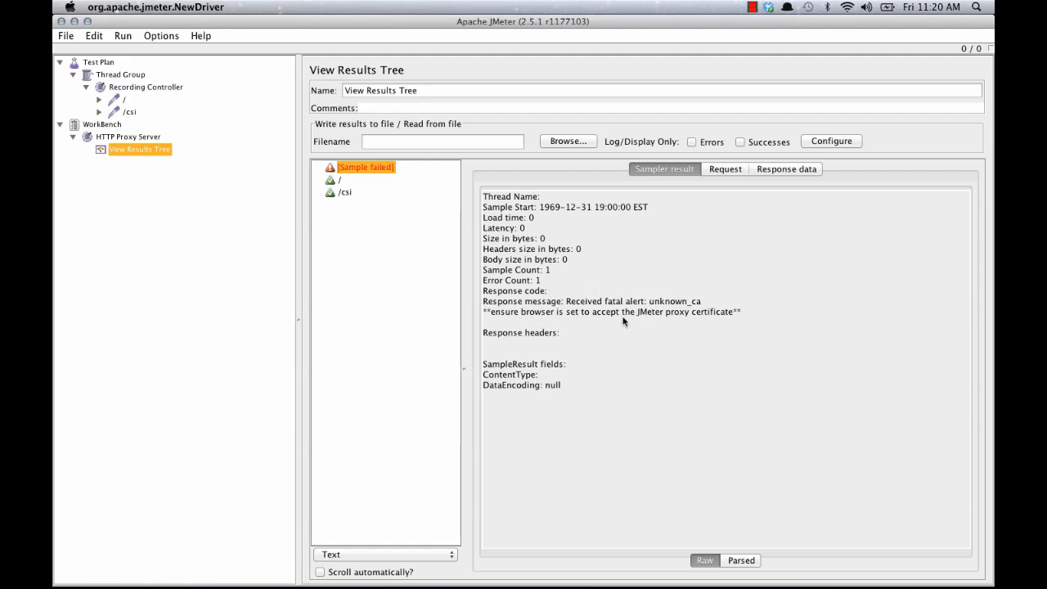
pyautogui.moveTo(599, 321)
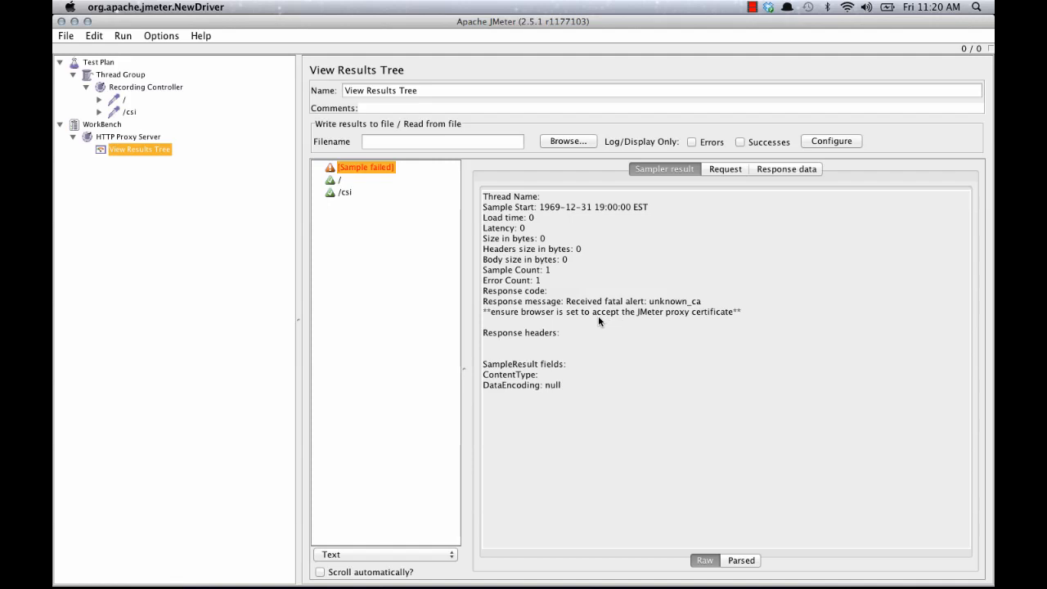